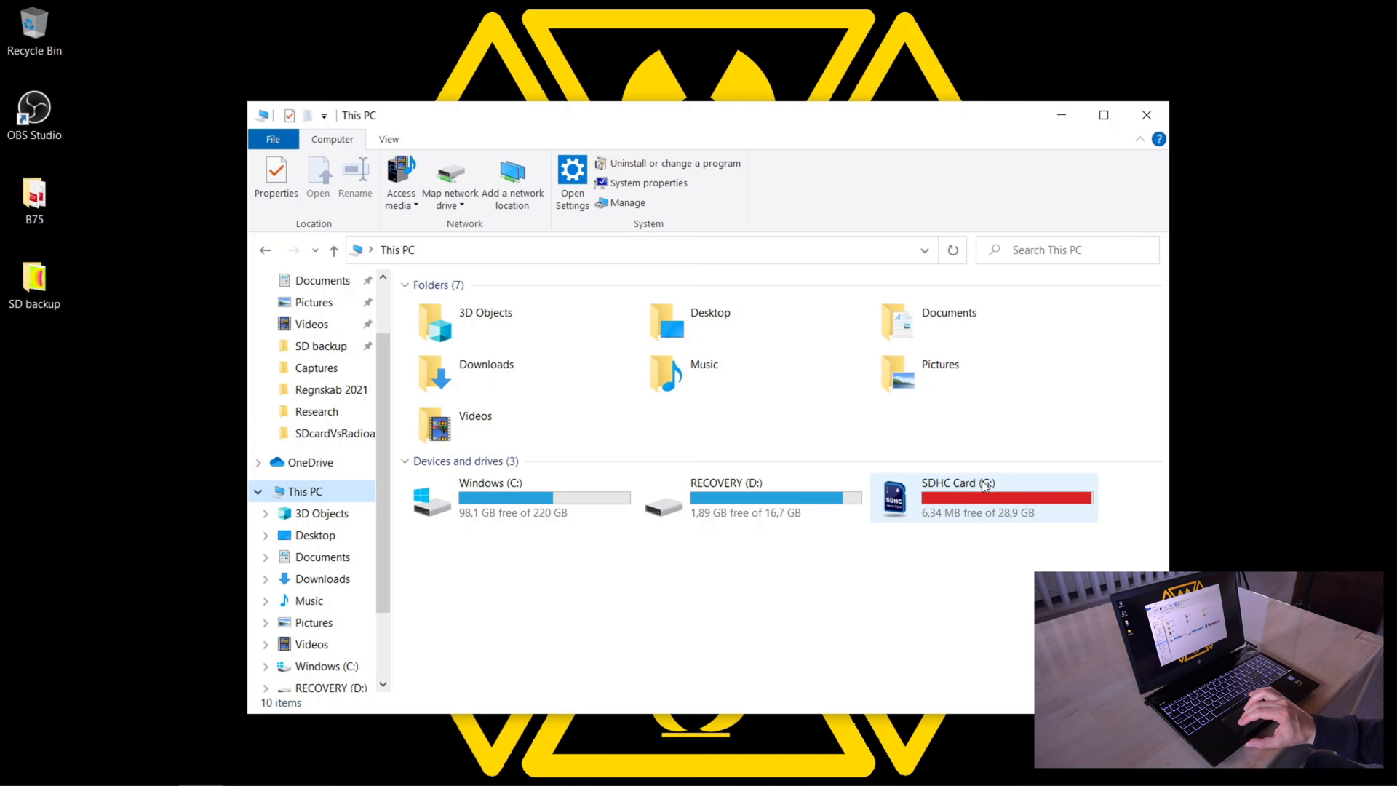
# Enter the SDHC Card drive from This PC
pyautogui.doubleClick(978, 487)
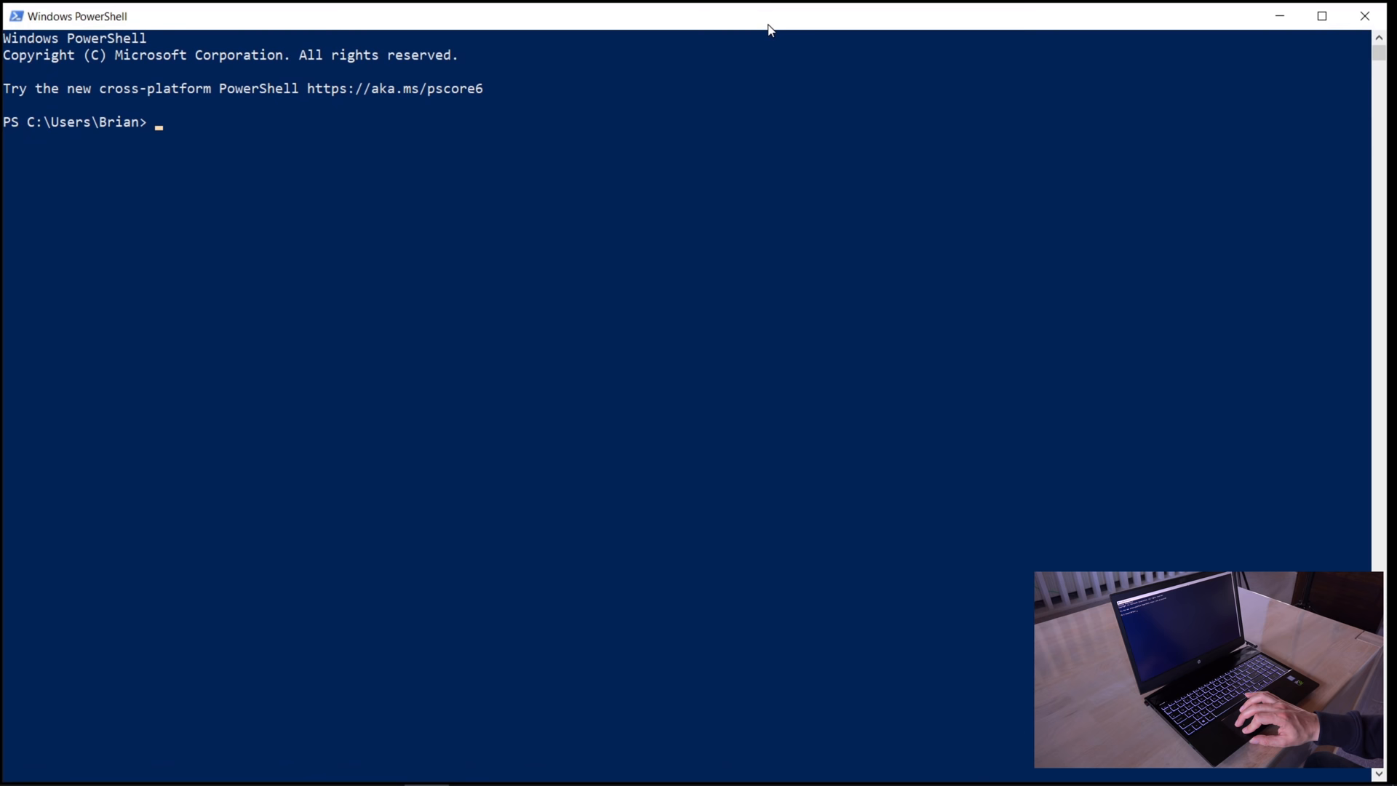
# Change to G: and run 'ls | get-filehash -algorithm md5' on its files
pyautogui.write('cd g:')
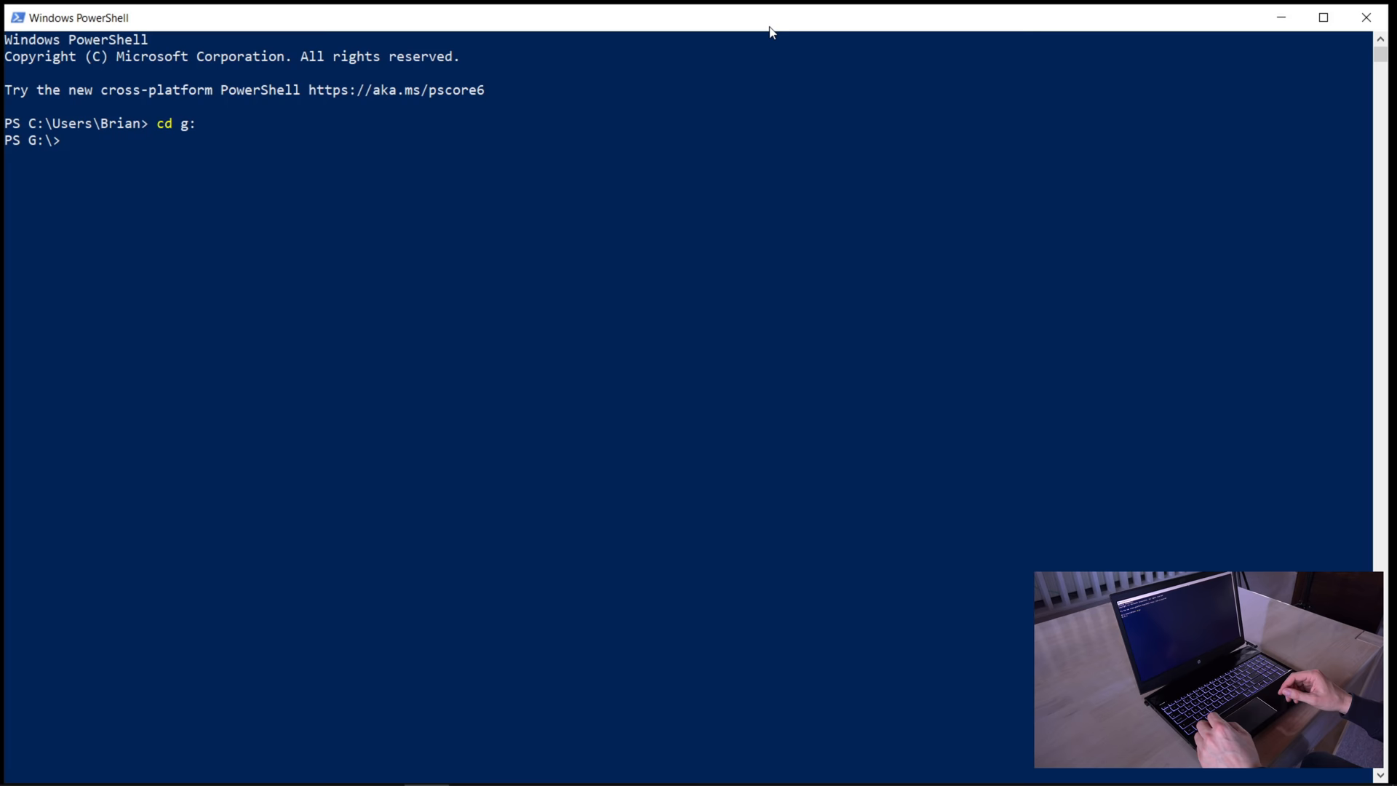
pyautogui.write('ls | get-filehash')
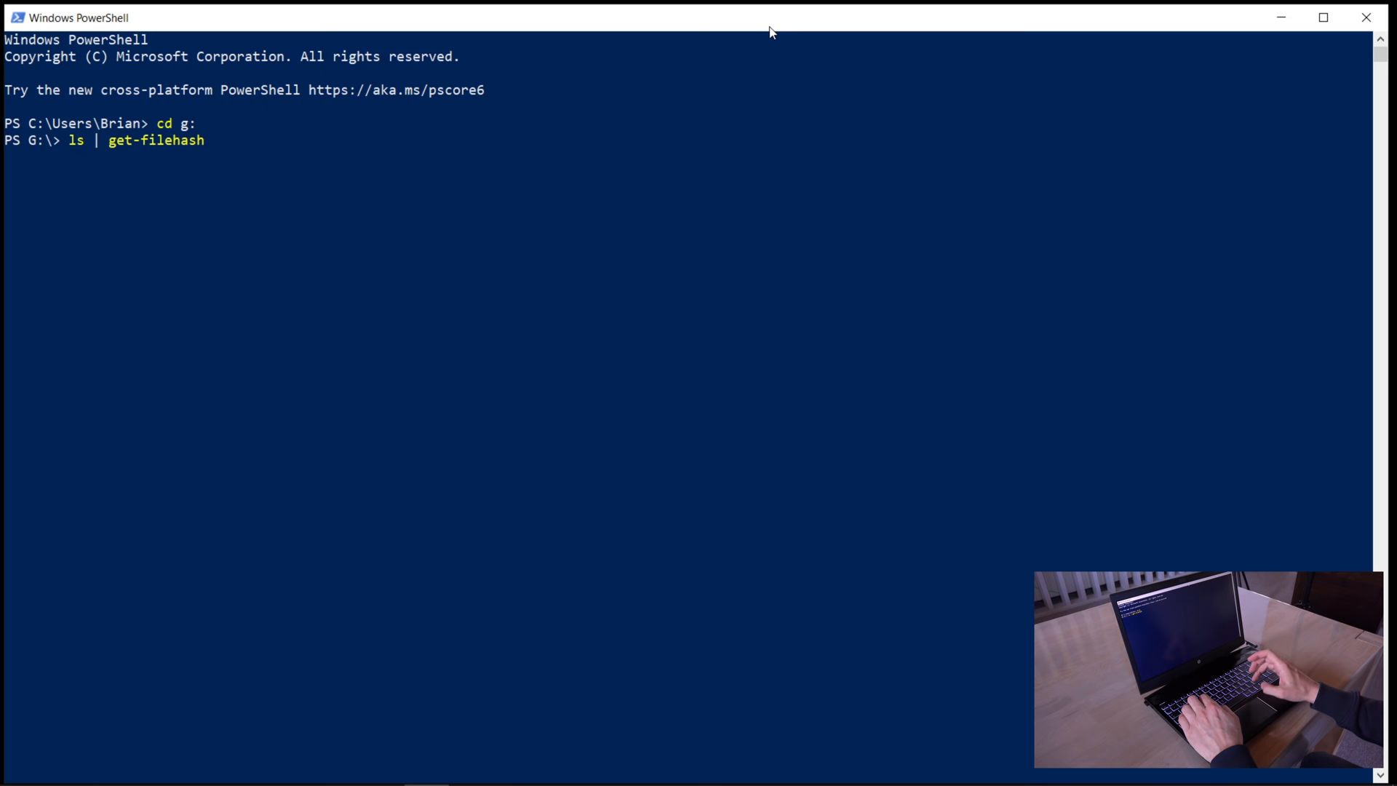
pyautogui.write('-algorithm md5')
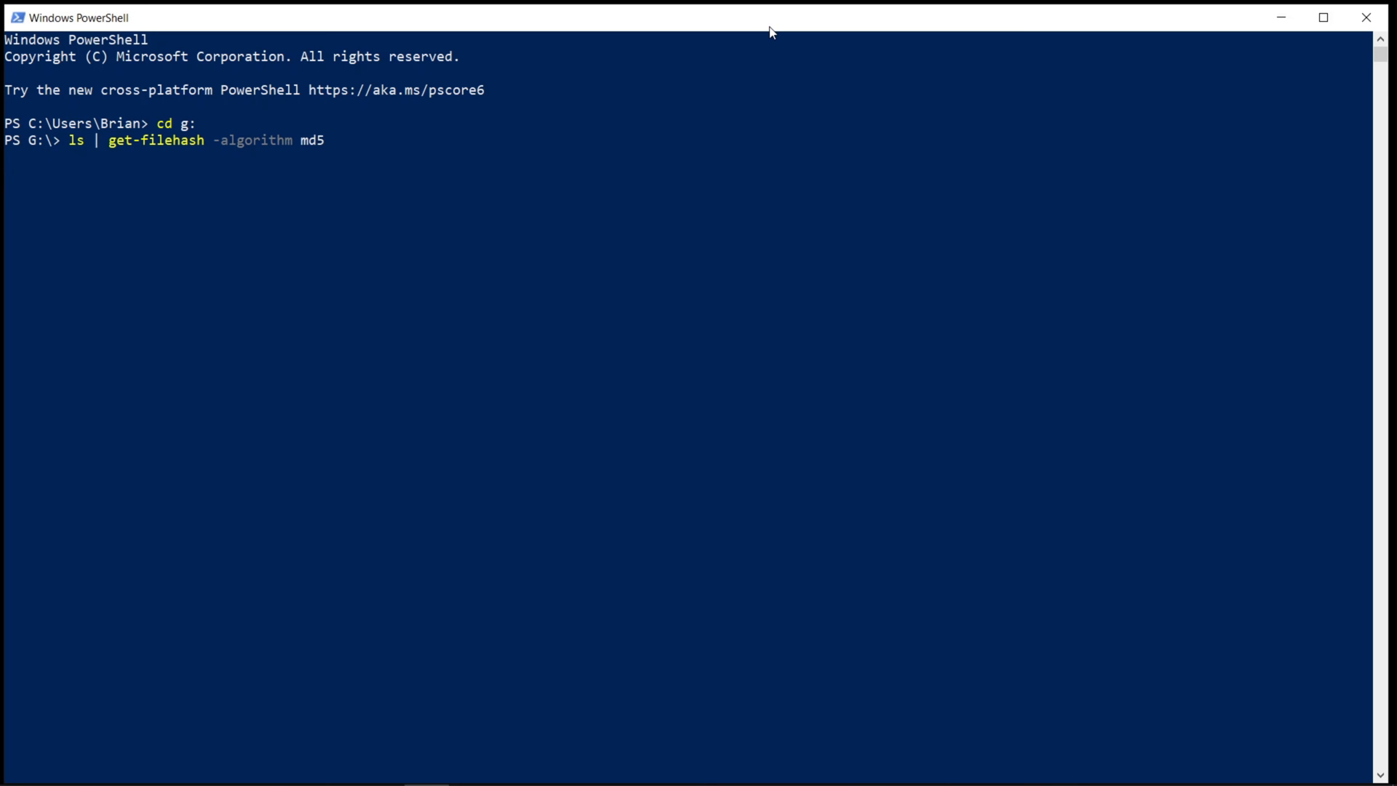
pyautogui.press('Enter')
pyautogui.write('ls | get-filehash -algorithm md5')
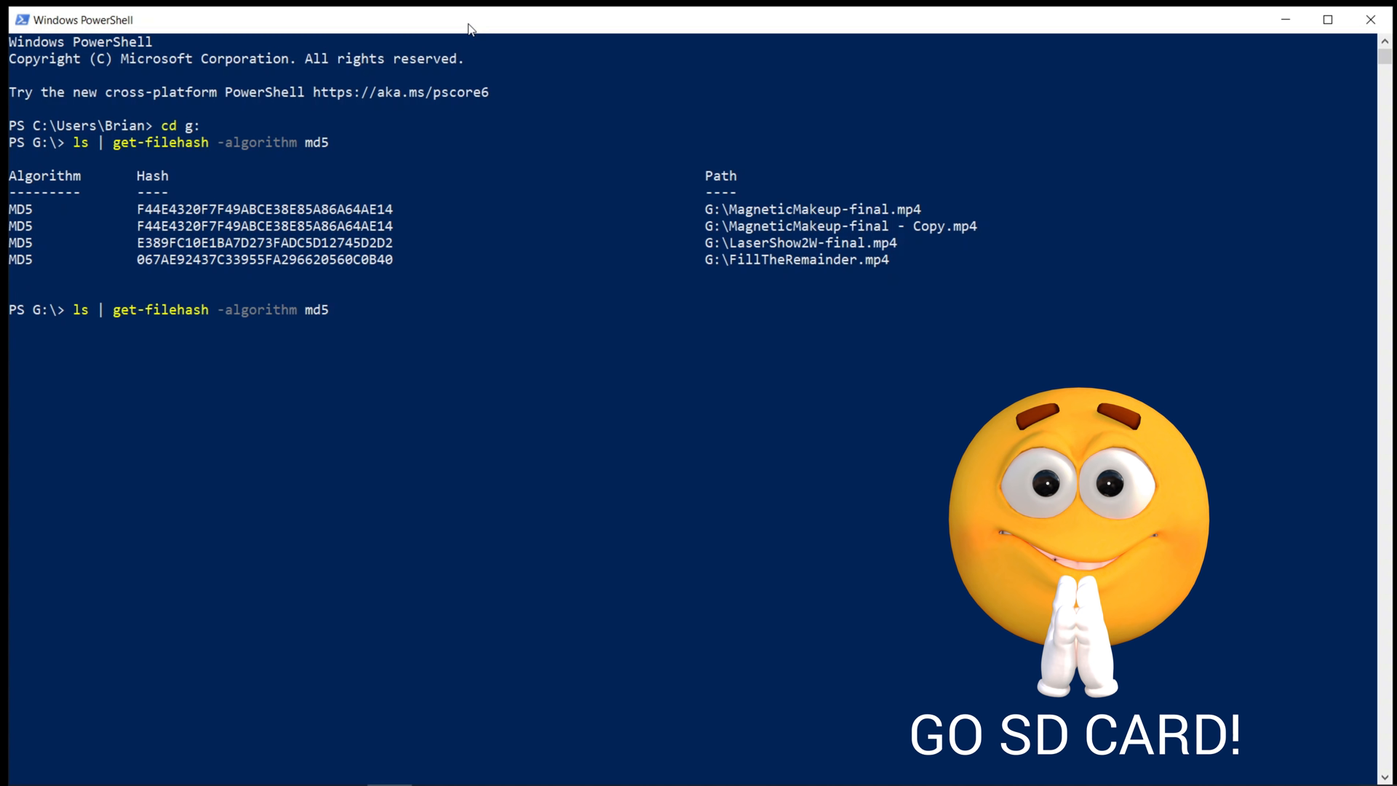
# Rerun 'ls | get-filehash -algorithm md5' at the G:\ prompt
pyautogui.press('Enter')
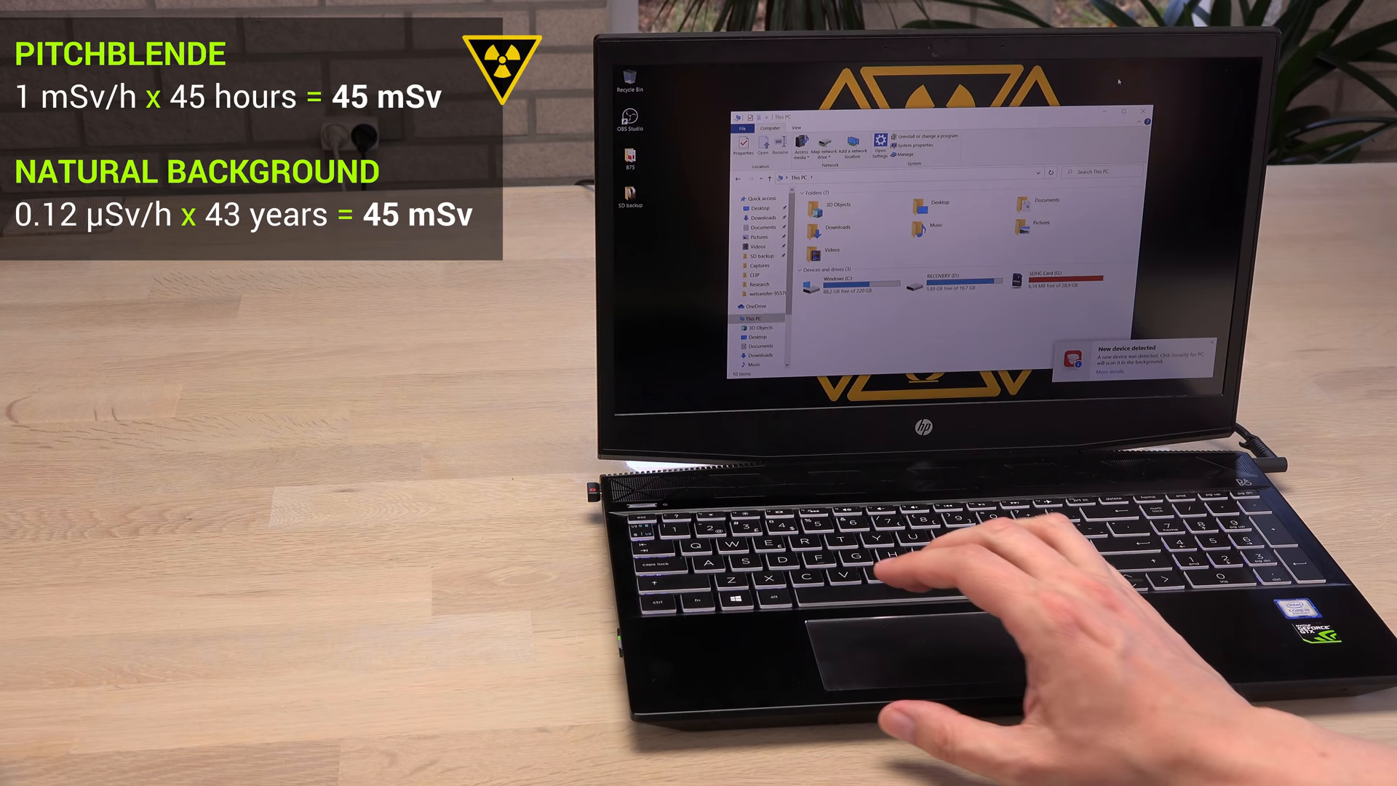
# Launch Windows PowerShell from a Start menu search for 'po'
pyautogui.write('po')
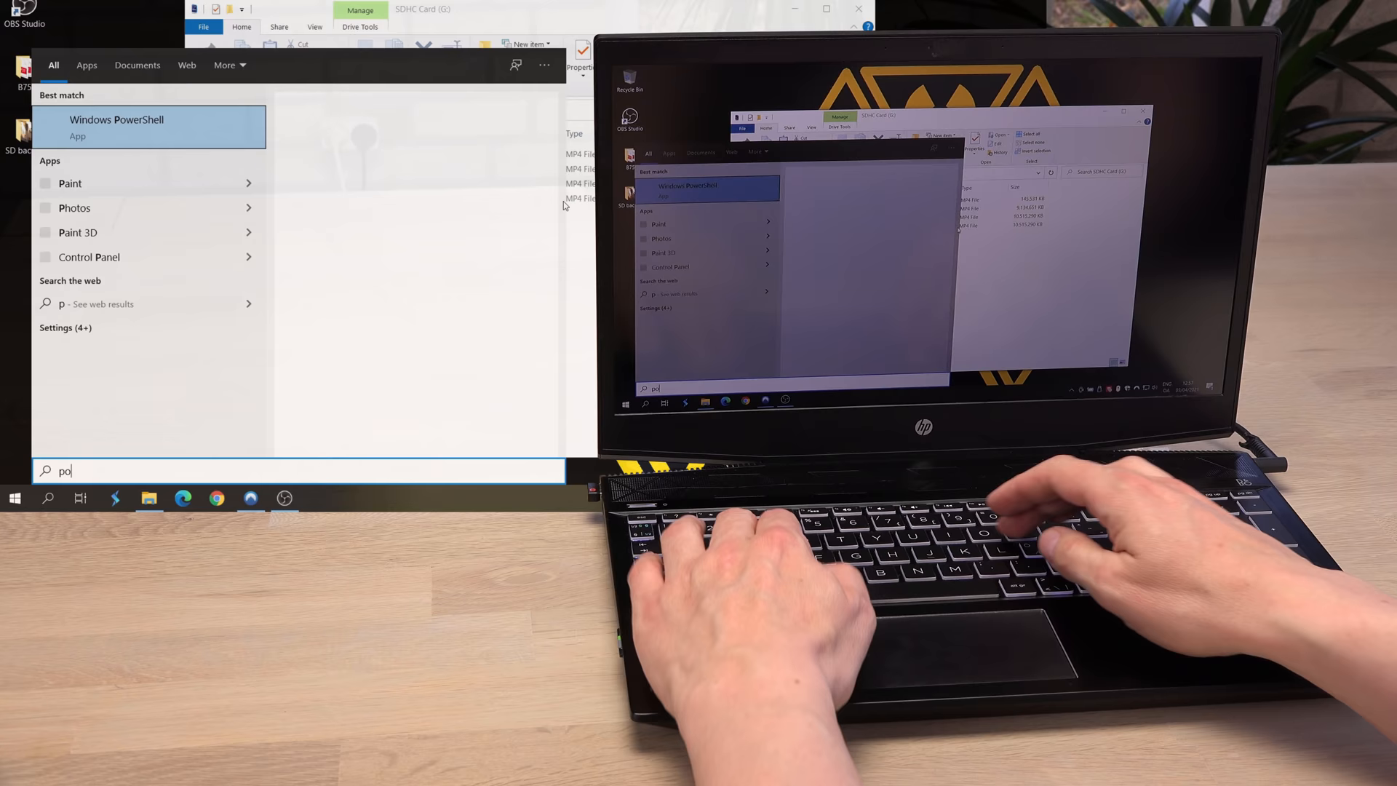
pyautogui.click(117, 127)
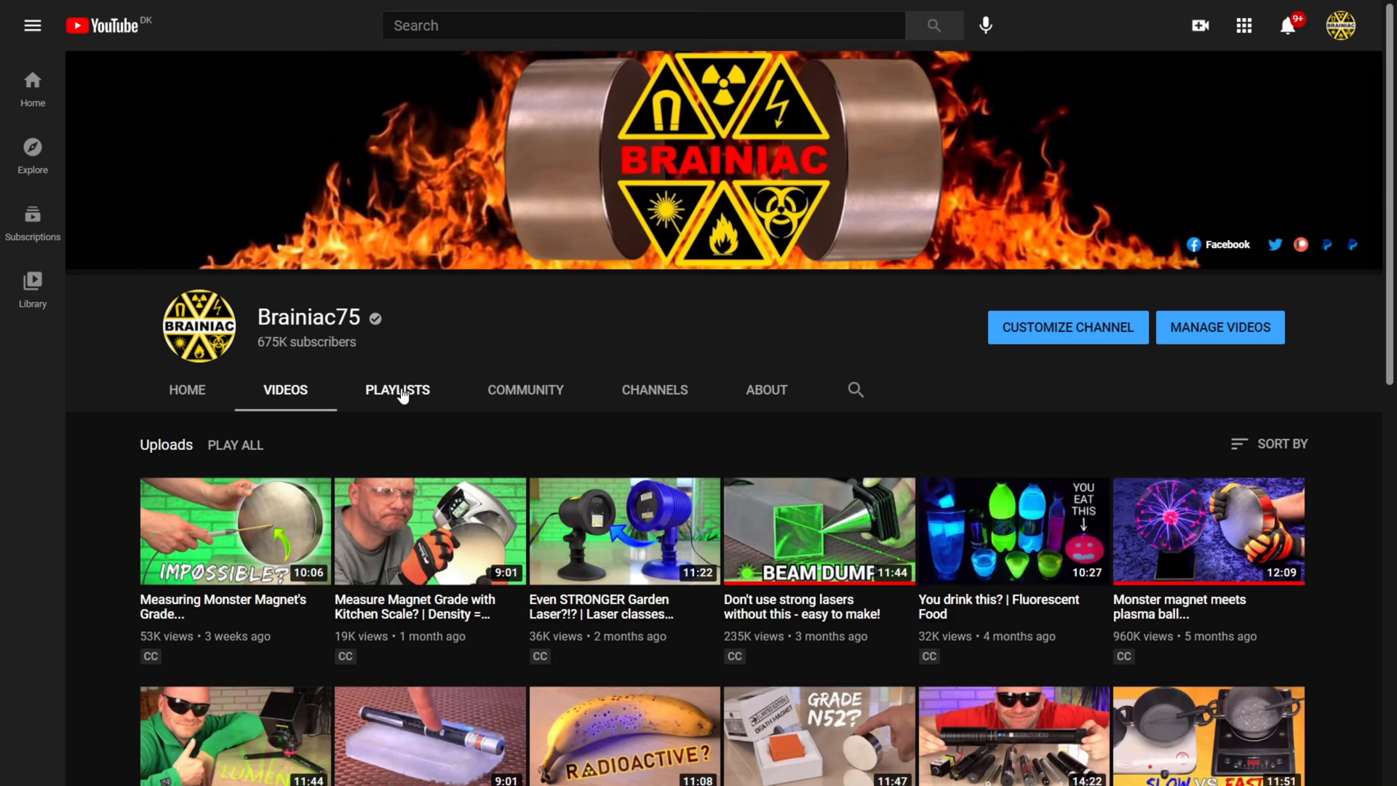
# Show the Brainiac75 channel's Community posts
pyautogui.click(525, 390)
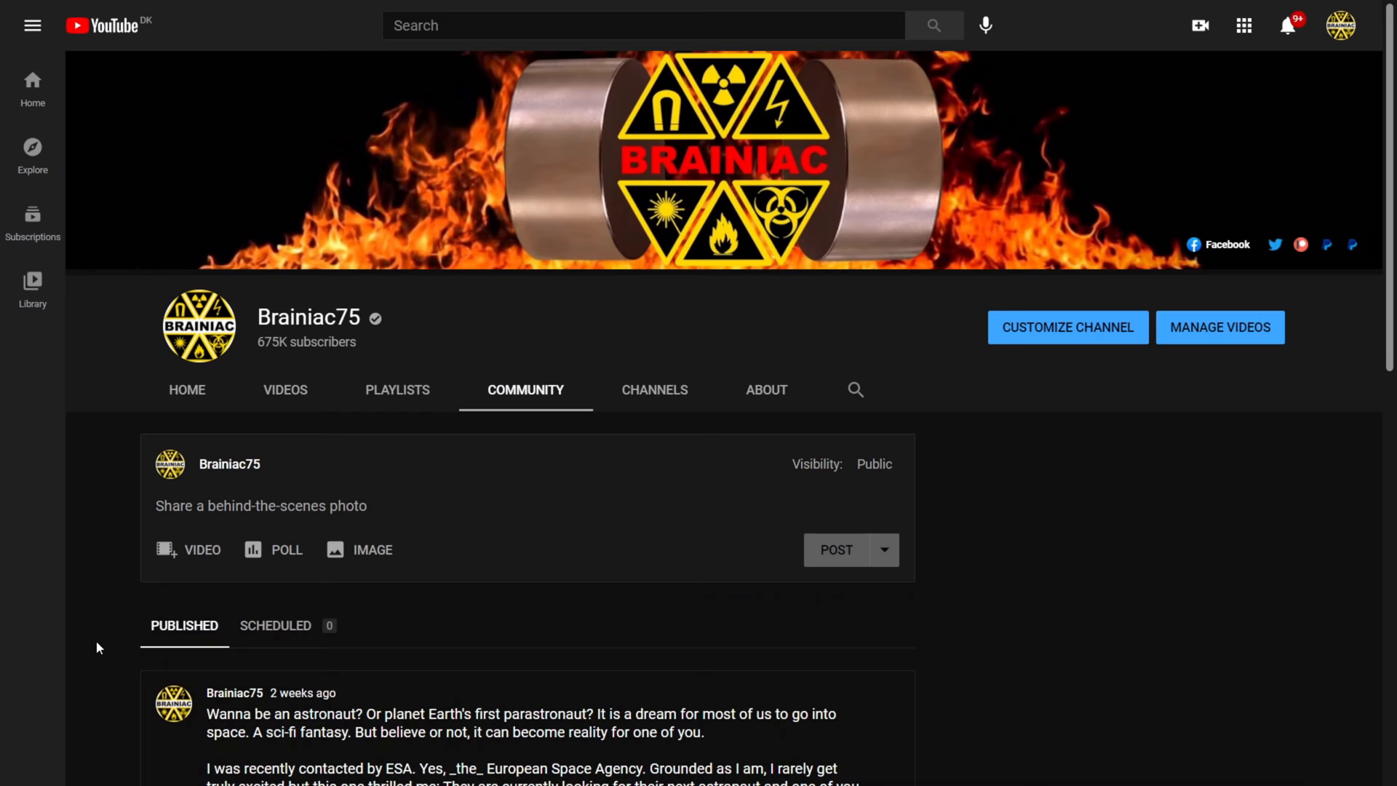